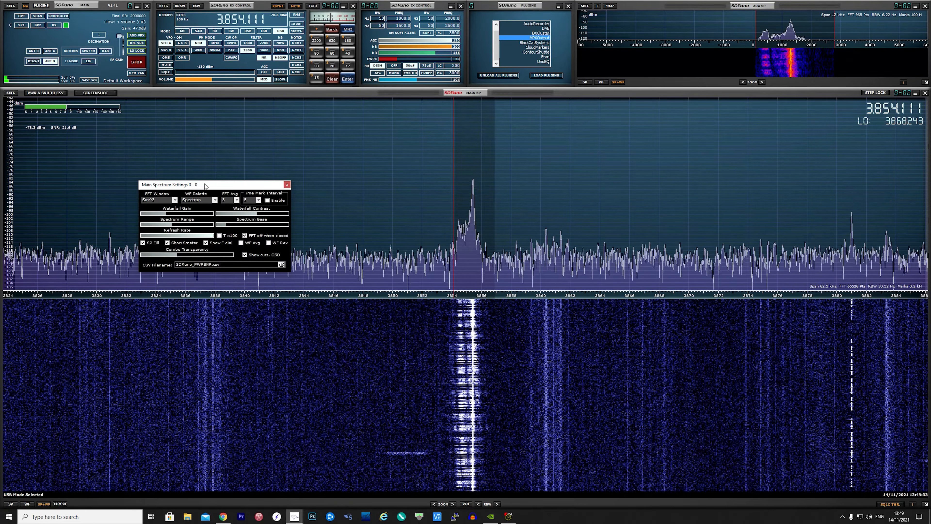
Step: Close the Main Spectrum Settings window so the spectrum around 3854 kHz is unobstructed
{"action": "left_click", "coordinate": [287, 185]}
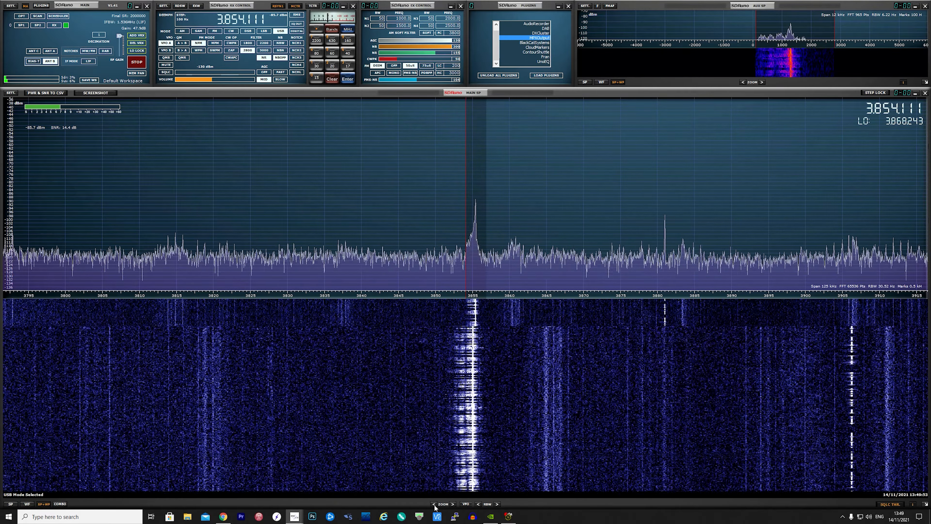
Step: Widen the displayed frequency span to 125 kHz around the 3853.619 kHz signal
{"action": "left_click", "coordinate": [452, 504]}
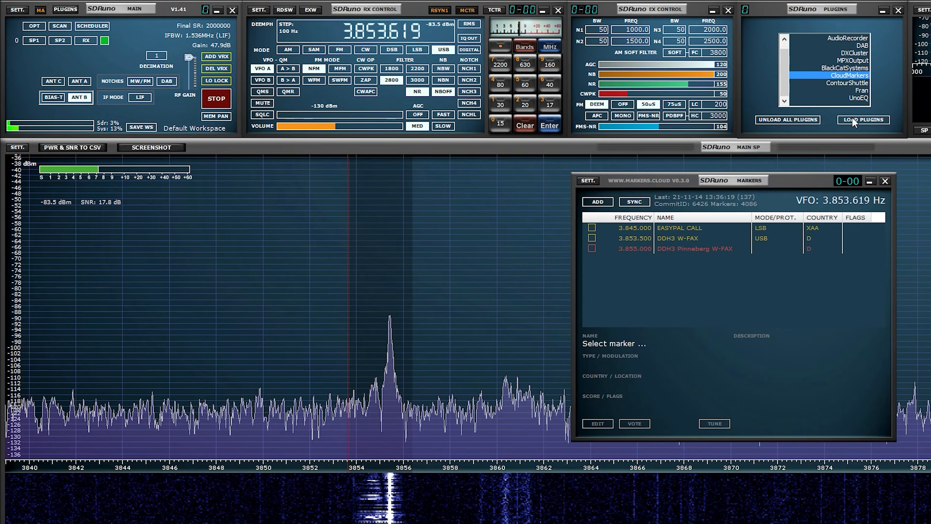
Step: Retune the VFO to 3881.700 kHz so CloudMarkers lists 19GSN005 and 'Coded 5 letters word'
{"action": "left_click", "coordinate": [677, 228]}
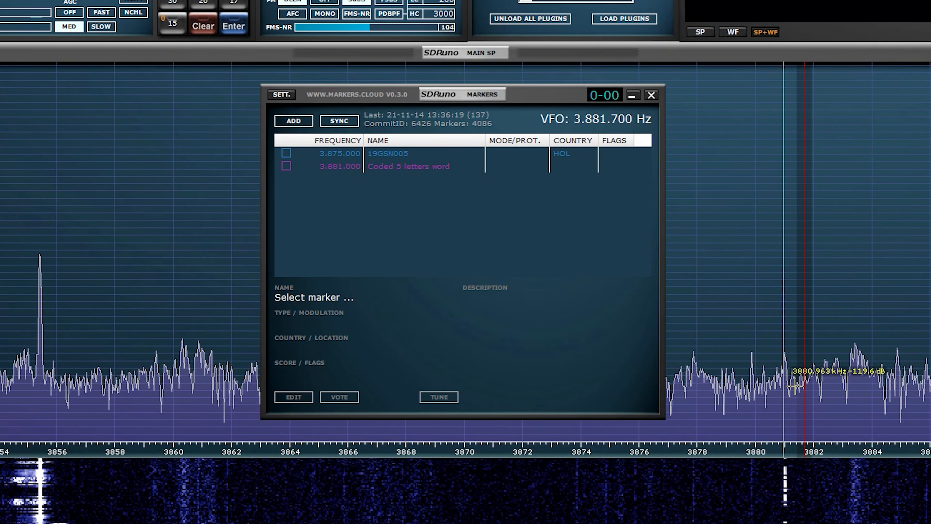
Step: Show the 'Coded 5 letters word' marker details and start editing its description in the edit form
{"action": "left_click", "coordinate": [408, 166]}
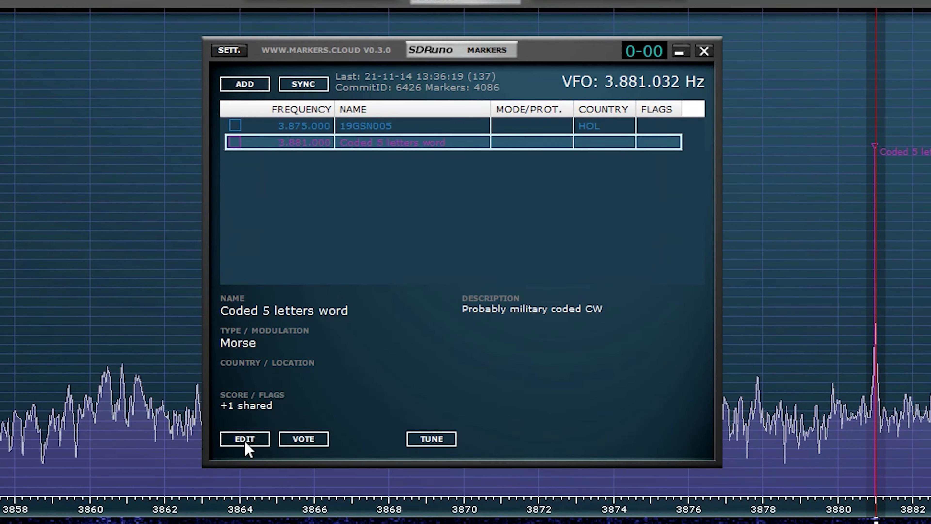
{"action": "left_click", "coordinate": [243, 438]}
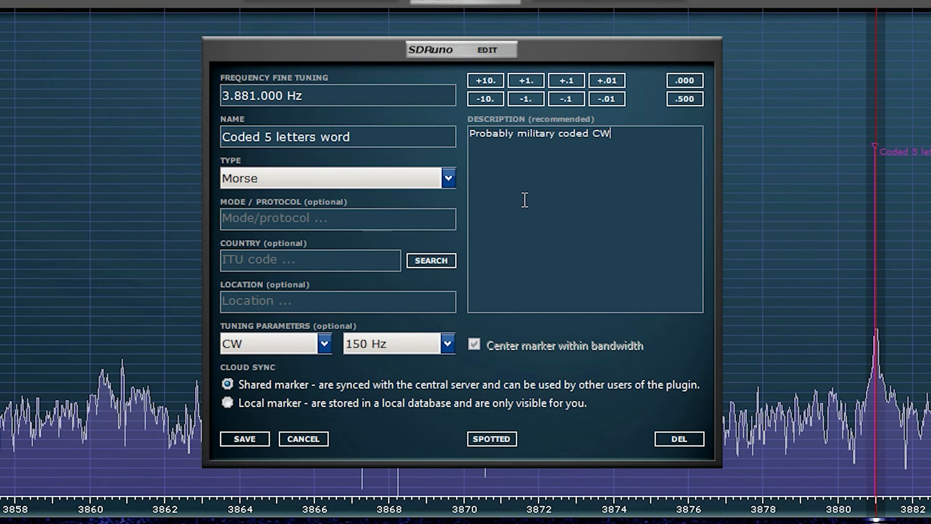
{"action": "mouse_move", "coordinate": [583, 201]}
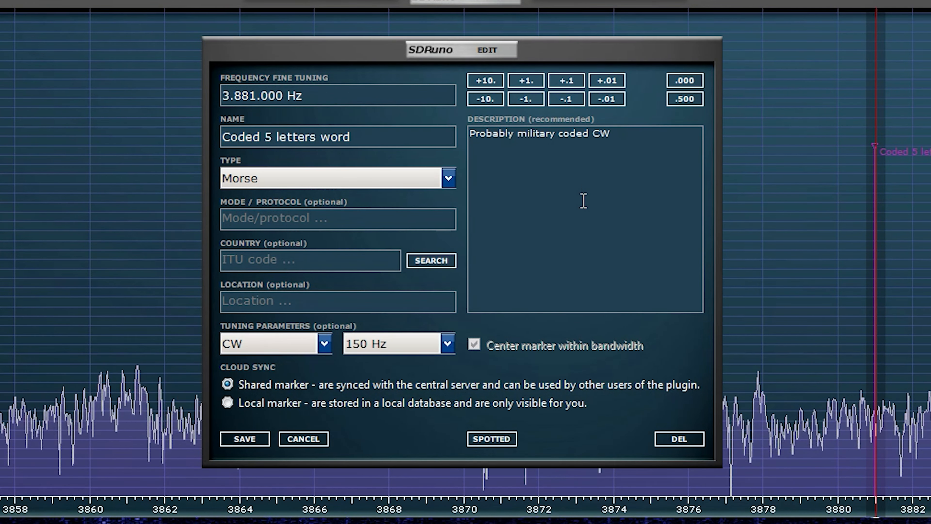
{"action": "left_click", "coordinate": [612, 133]}
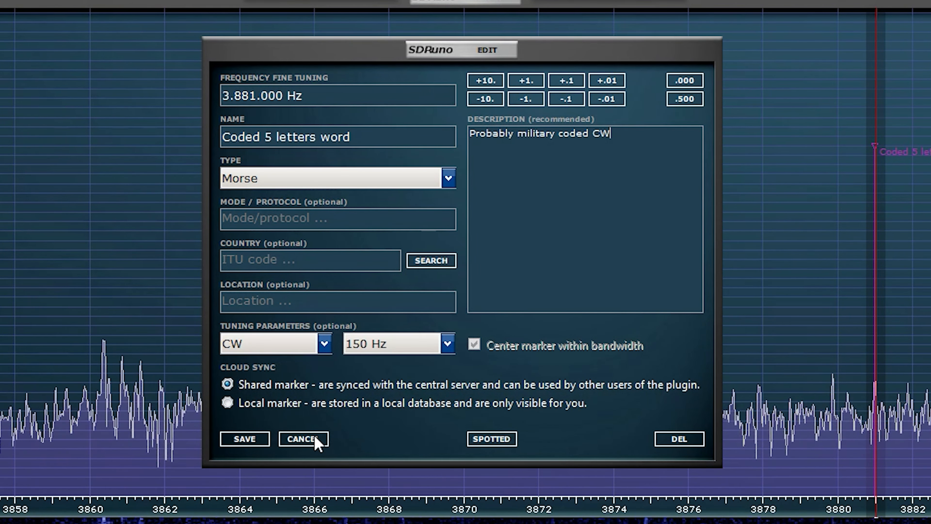
Step: Cancel the marker edit, returning unchanged to the 'Coded 5 letters word' details
{"action": "left_click", "coordinate": [302, 438]}
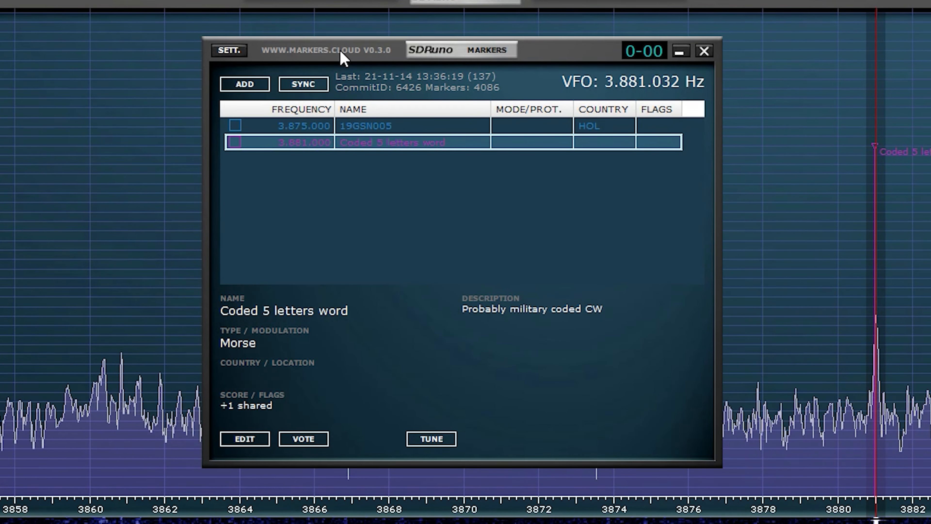
{"action": "mouse_move", "coordinate": [472, 53]}
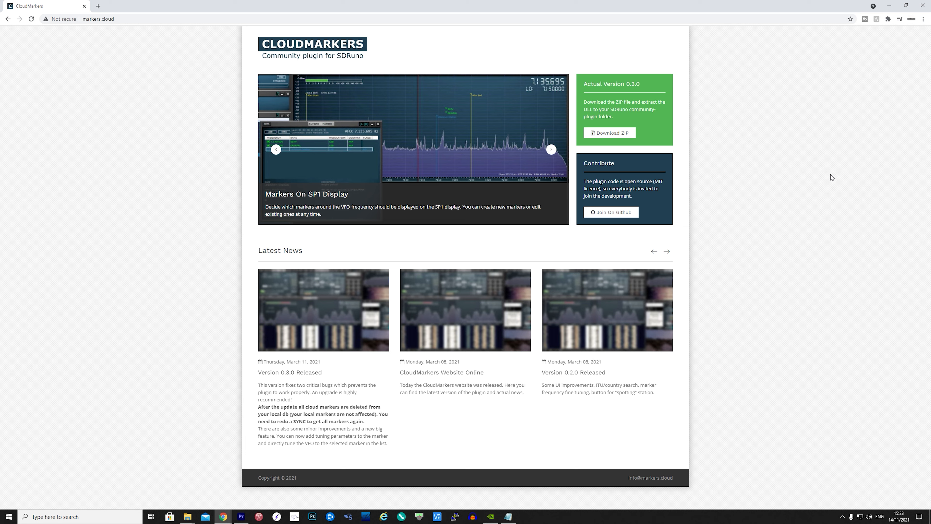
{"action": "mouse_move", "coordinate": [825, 176]}
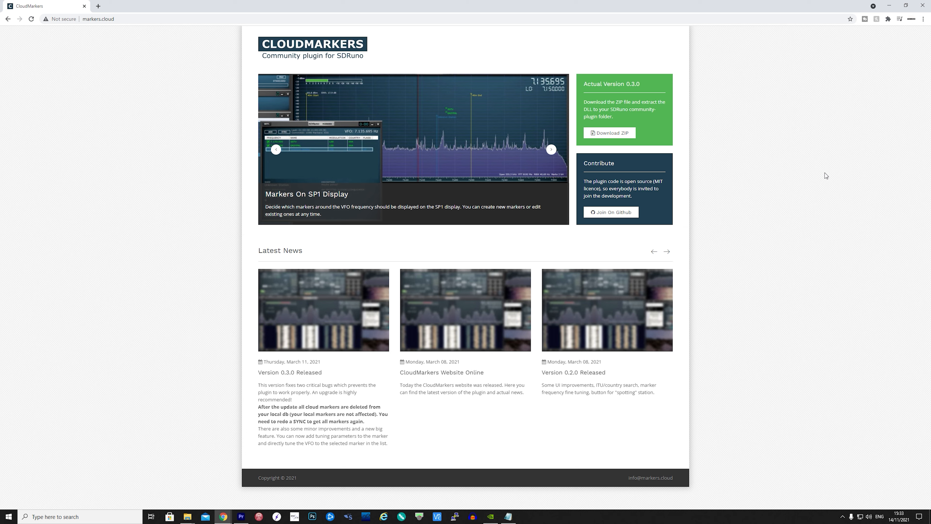
{"action": "mouse_move", "coordinate": [754, 190]}
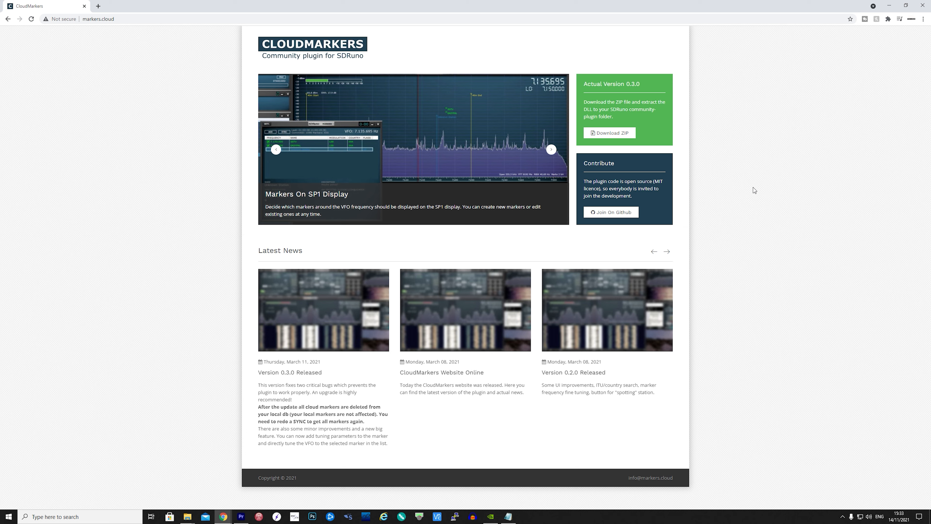
{"action": "mouse_move", "coordinate": [729, 200]}
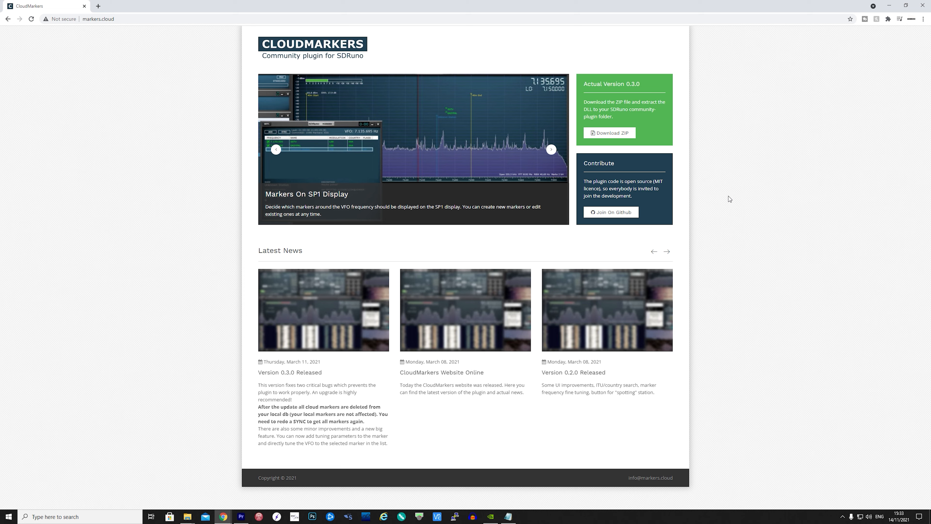
Step: Follow the Join On Github link from markers.cloud to the plugin's repository
{"action": "left_click", "coordinate": [612, 212]}
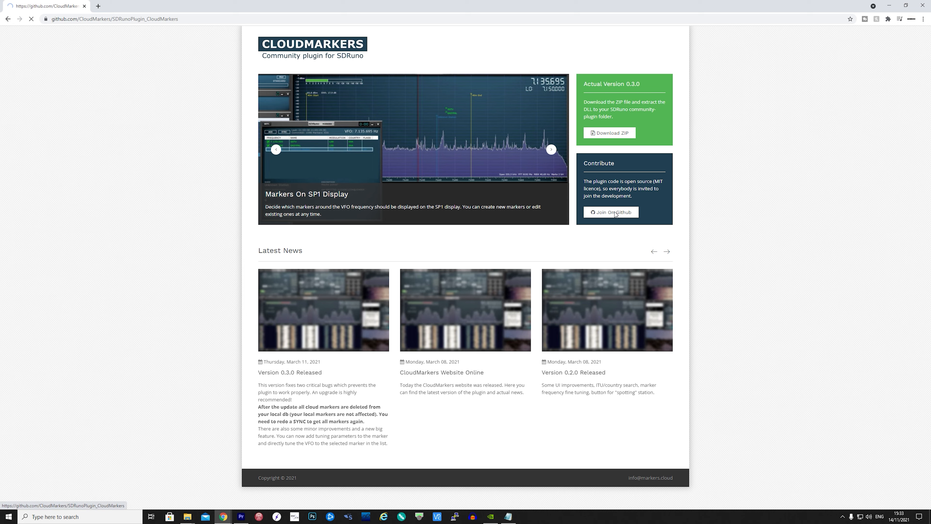
Step: Load the SDRunoPlugin_CloudMarkers repository and bring its README Contribute section into view
{"action": "left_click", "coordinate": [610, 212]}
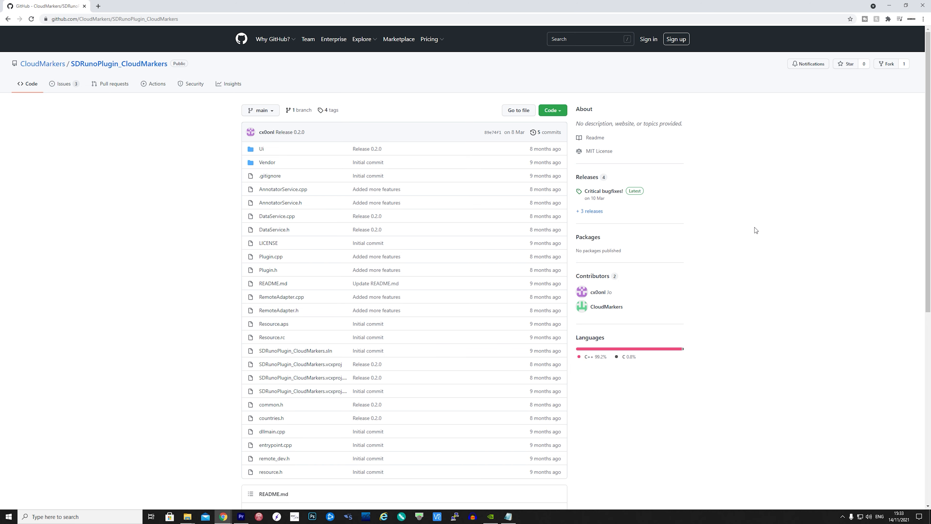
{"action": "scroll", "scroll_direction": "down", "scroll_amount": 3}
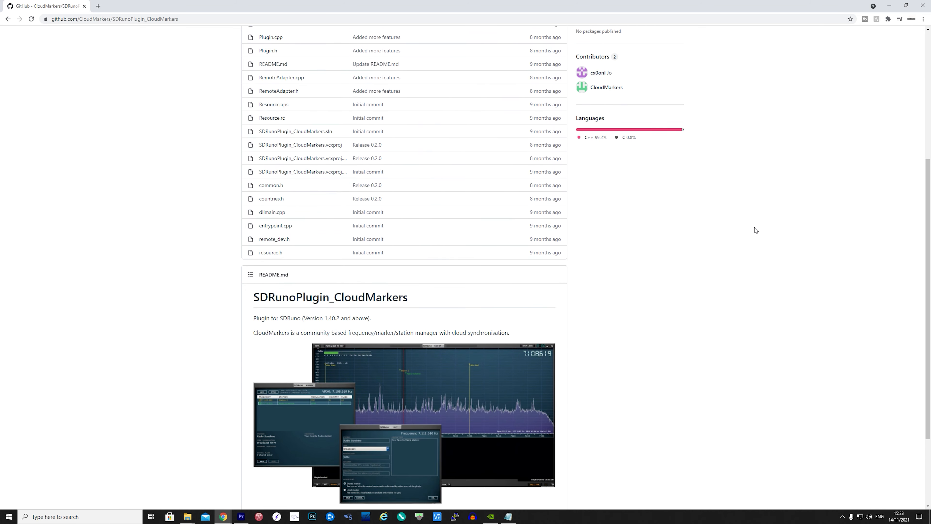
{"action": "scroll", "scroll_direction": "down", "scroll_amount": 3}
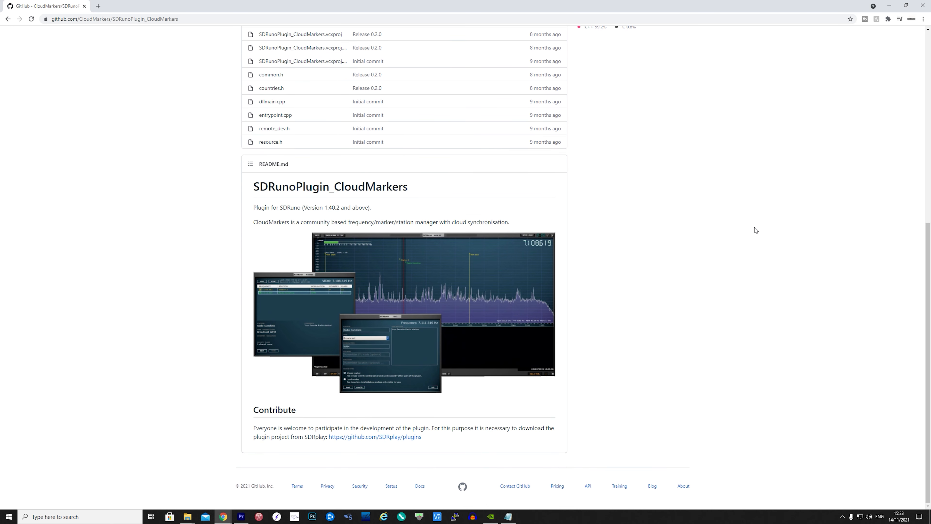